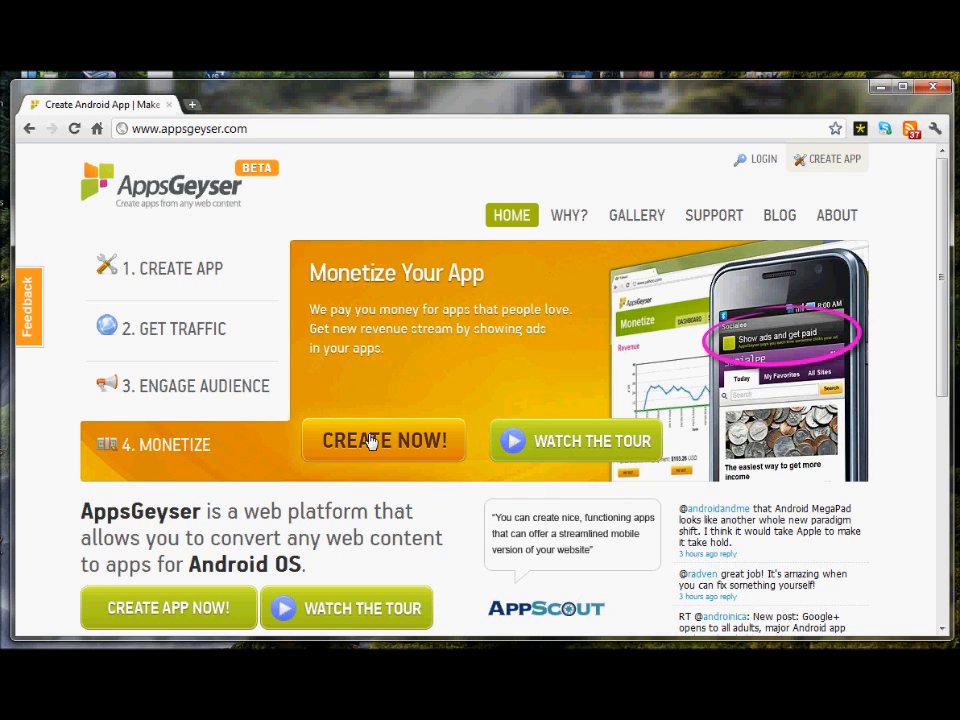
- Begin creating a new app built from a mobile website, reaching step 1 of the setup form
{"action": "left_click", "coordinate": [384, 440]}
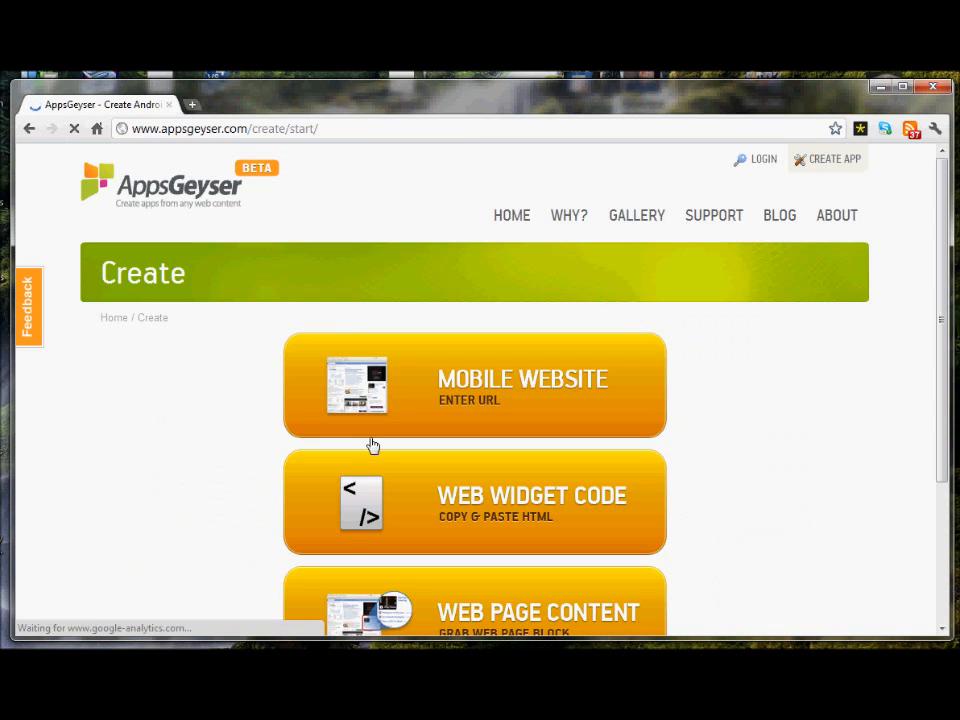
{"action": "left_click", "coordinate": [476, 384]}
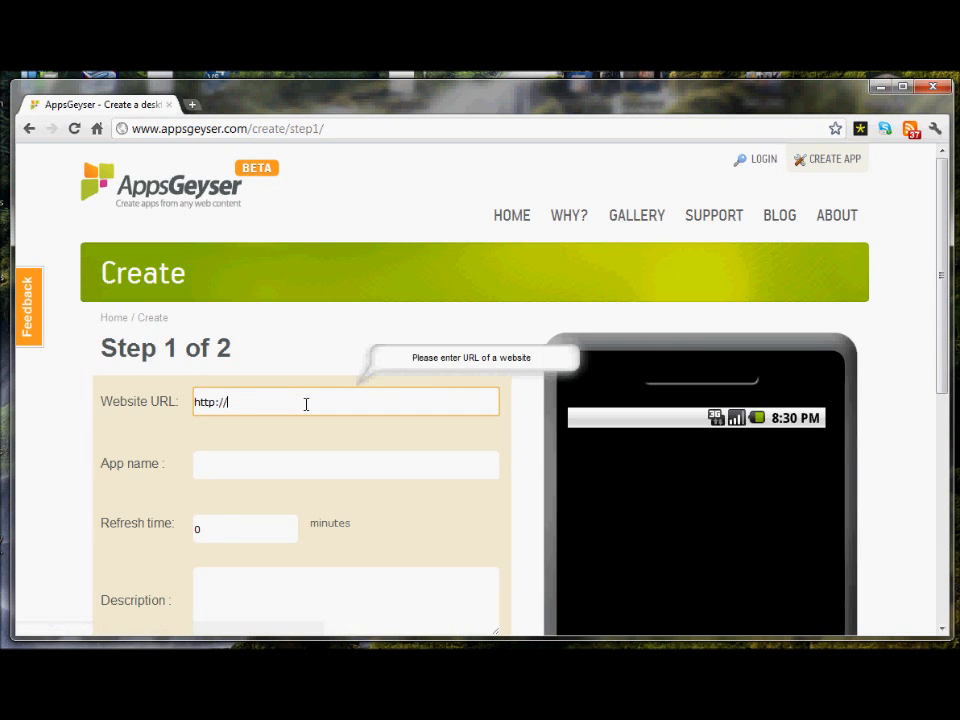
{"action": "type", "text": "giveadogablog.blogspot.com/?m=1"}
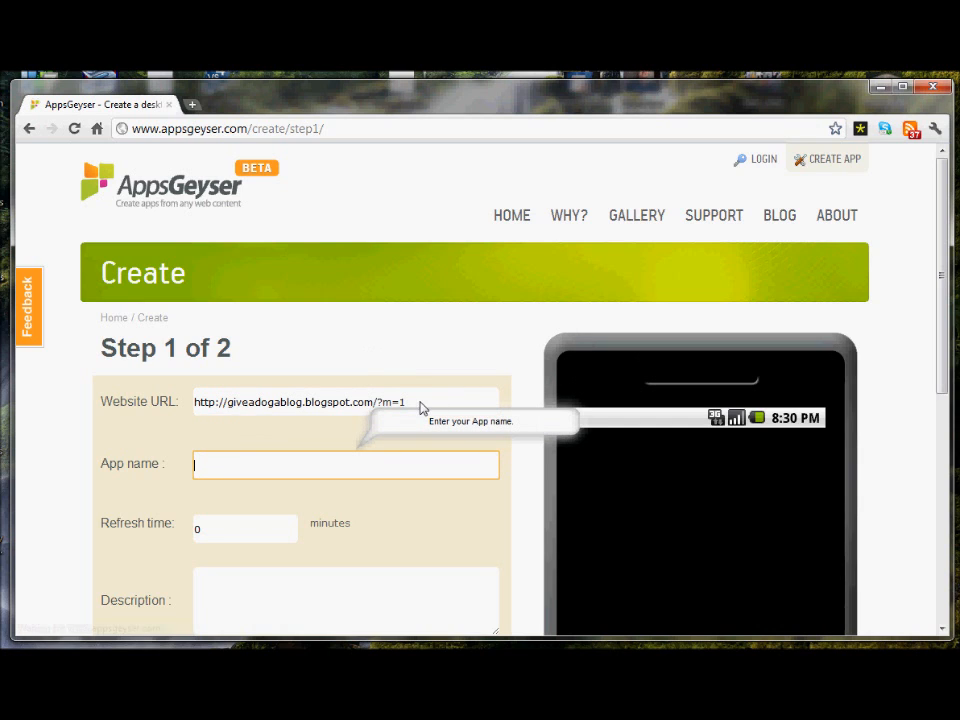
{"action": "left_click", "coordinate": [344, 400]}
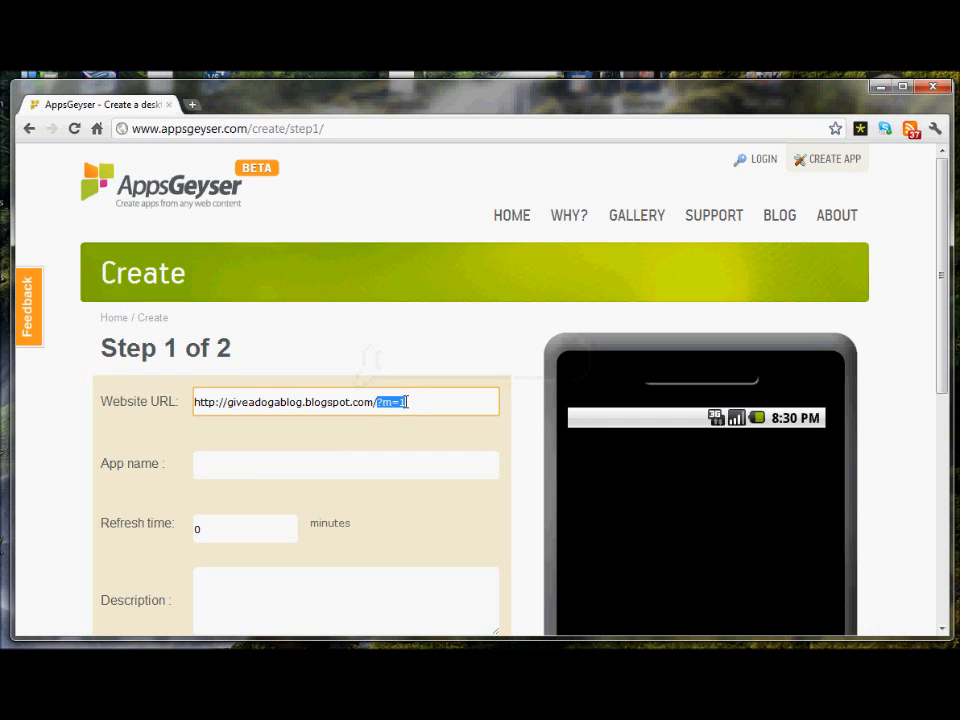
{"action": "left_click", "coordinate": [344, 464]}
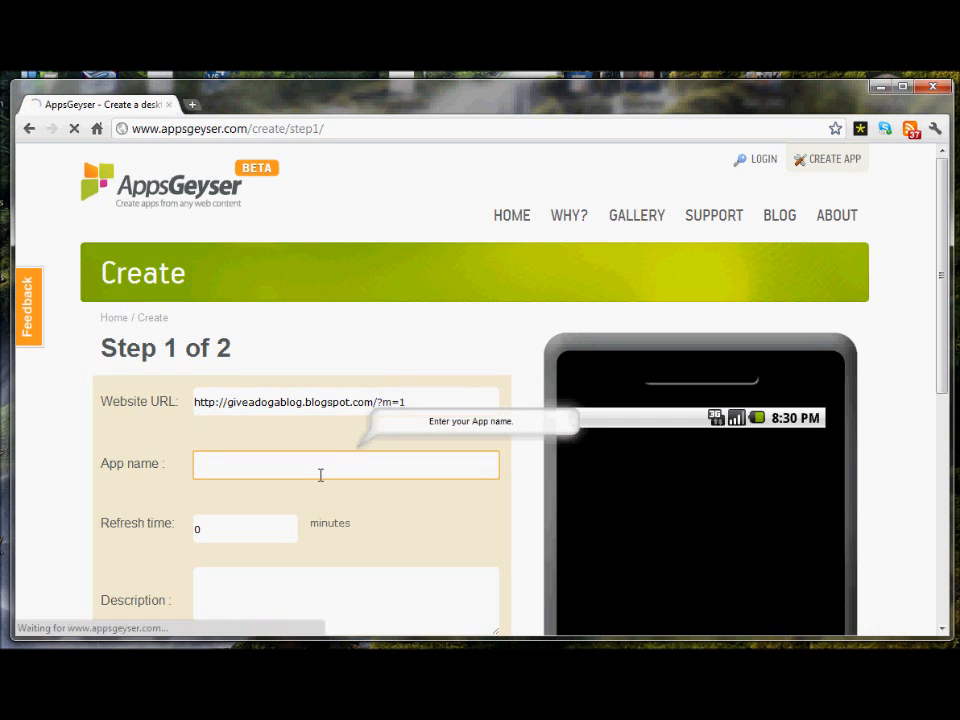
- Fill in app name 'Give a Dog a Blog' and description 'Three Writers and a Dog'
{"action": "type", "text": "Gi"}
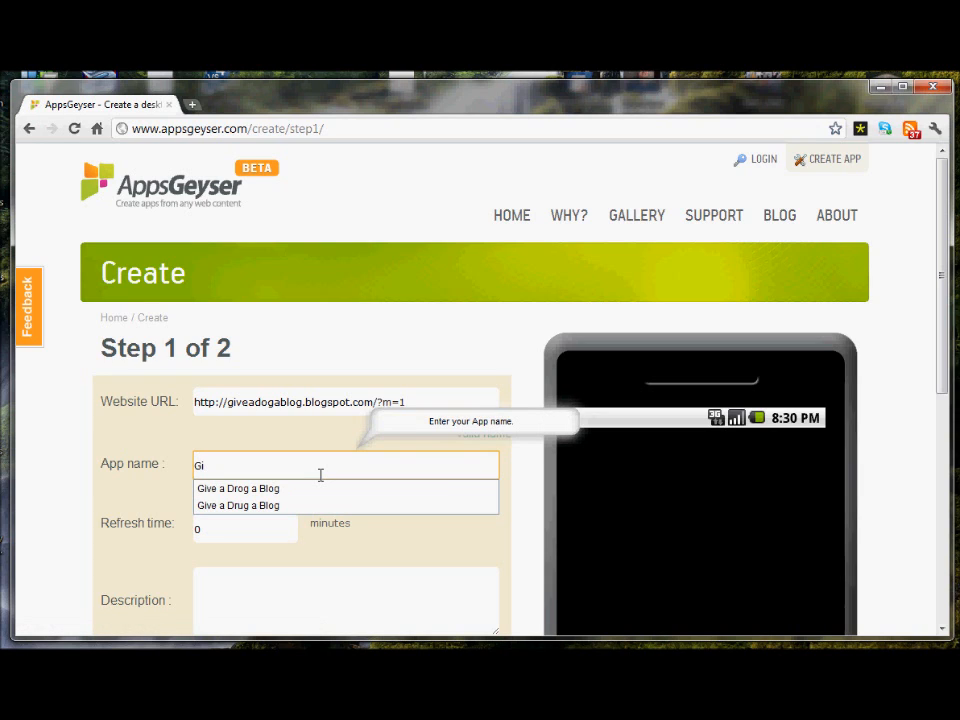
{"action": "type", "text": "ve a Dog"}
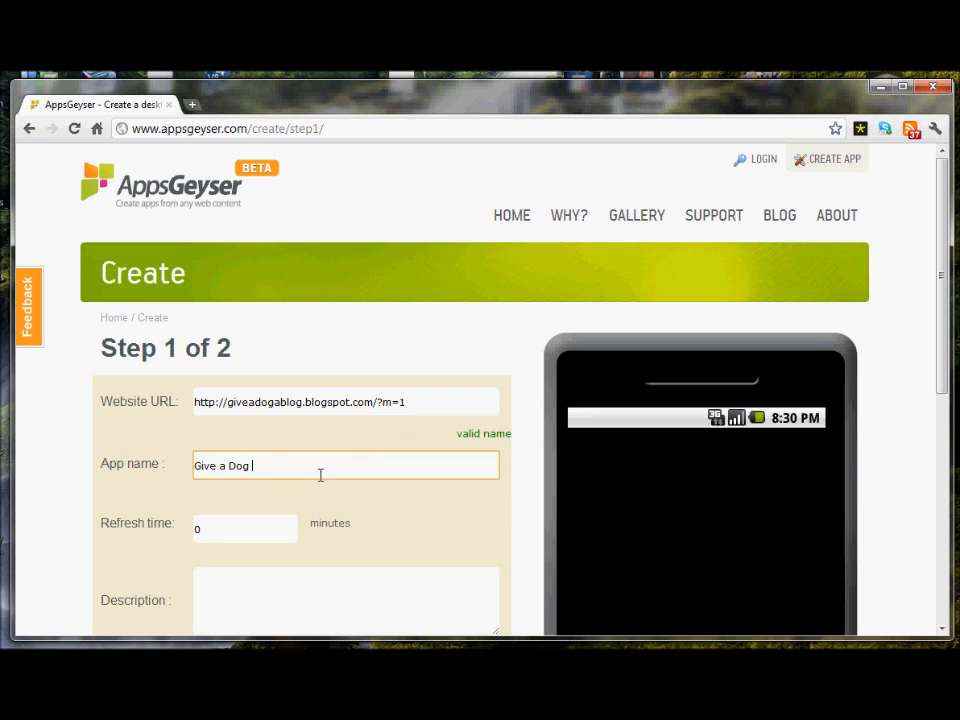
{"action": "type", "text": "a Blog"}
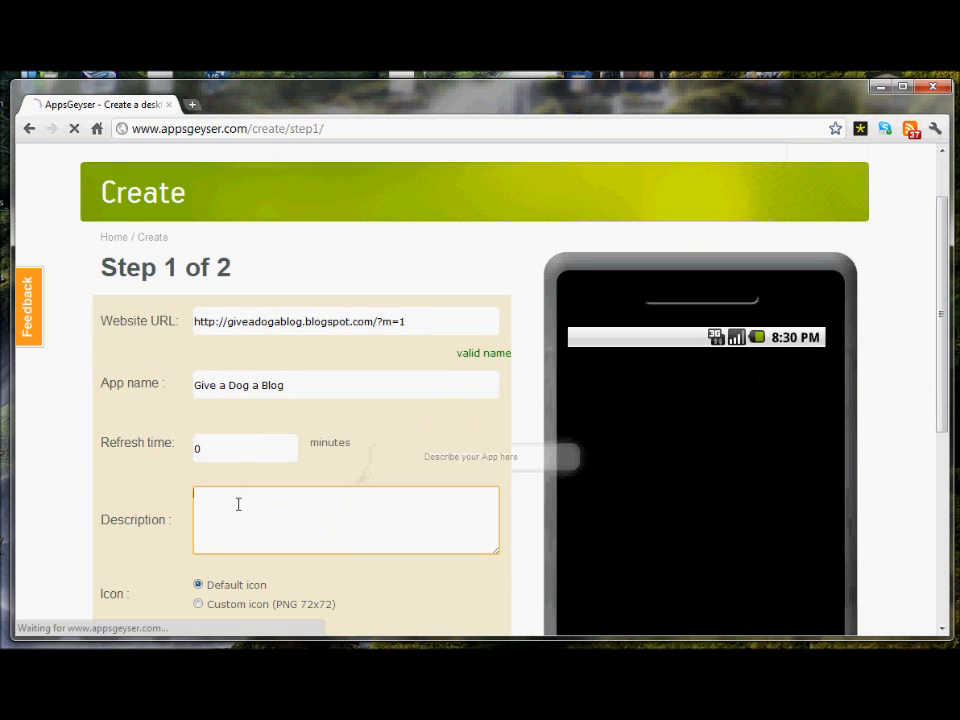
{"action": "type", "text": "T"}
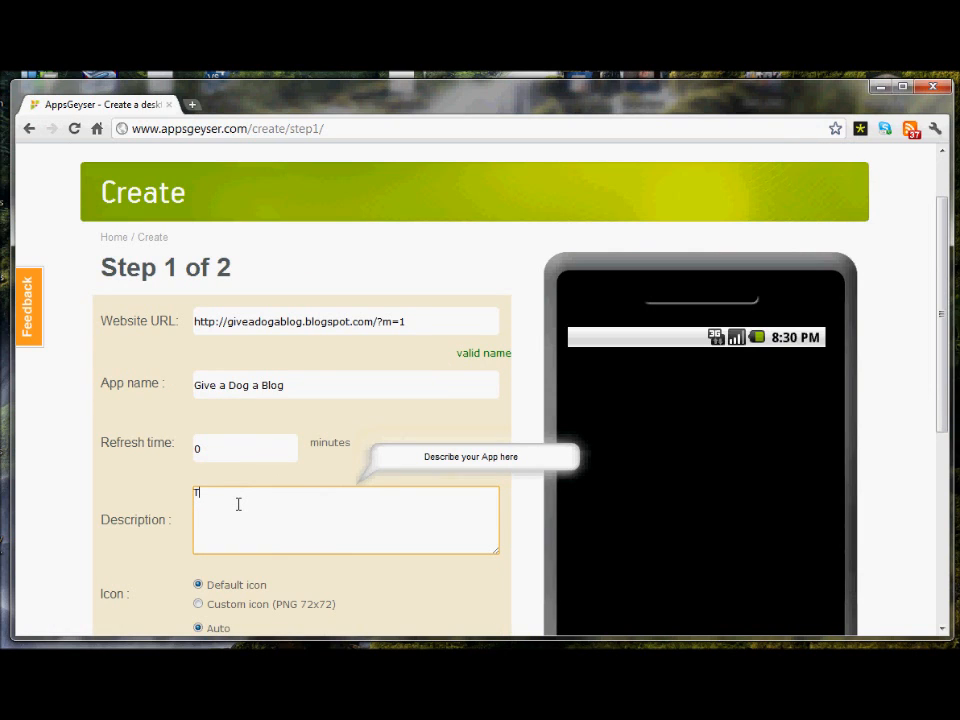
{"action": "type", "text": "hree Writer"}
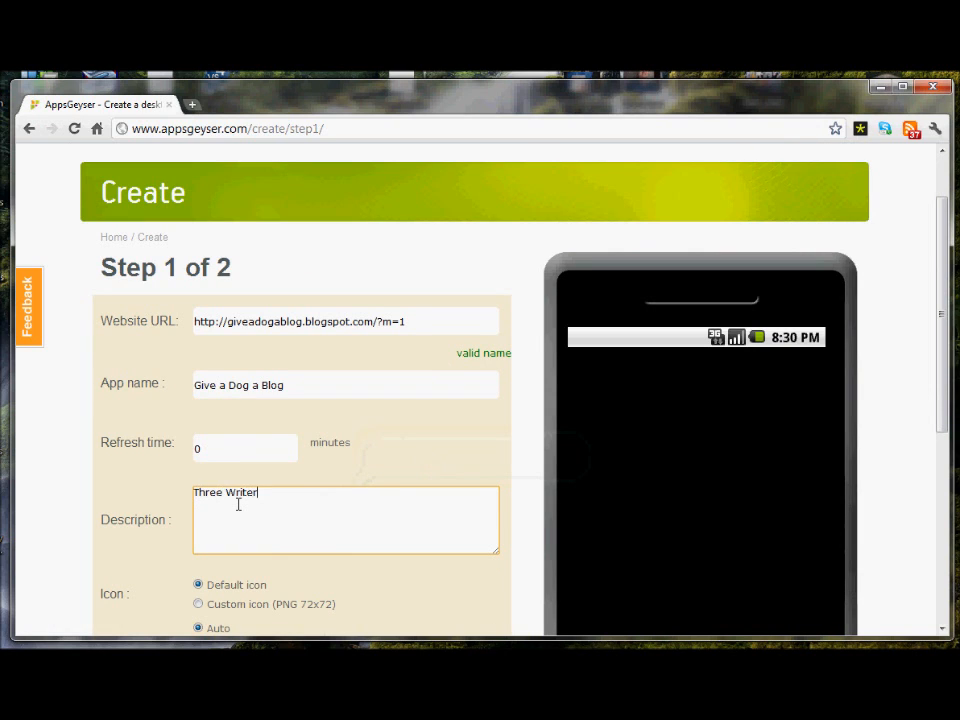
{"action": "type", "text": "s and a Dog"}
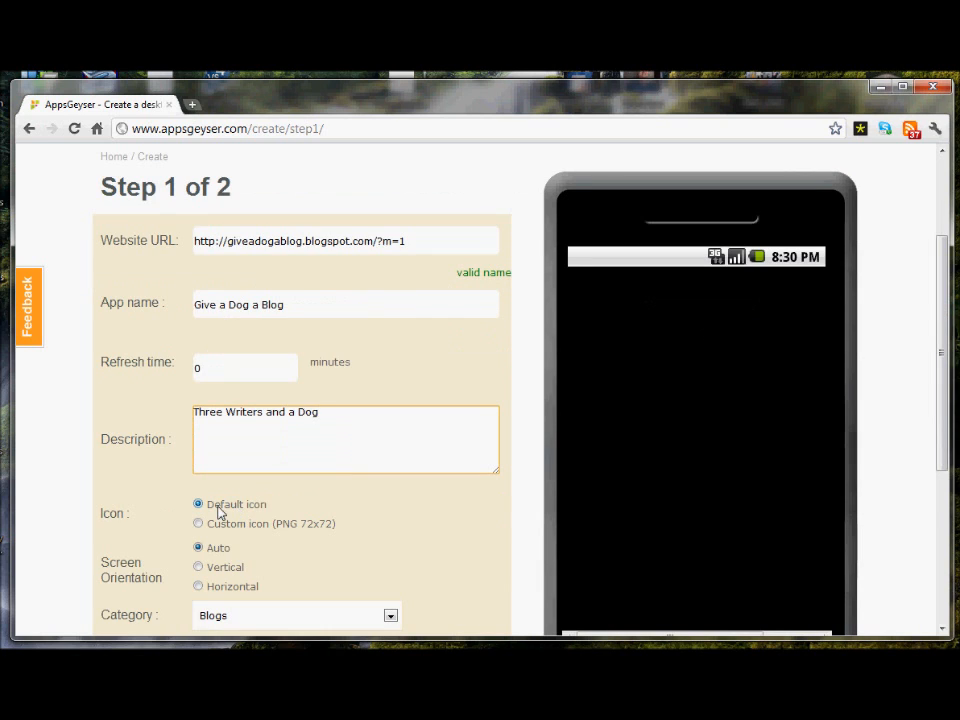
- Keep the default icon, Auto orientation and Blogs category and create the app
{"action": "scroll", "scroll_direction": "down", "scroll_amount": 3}
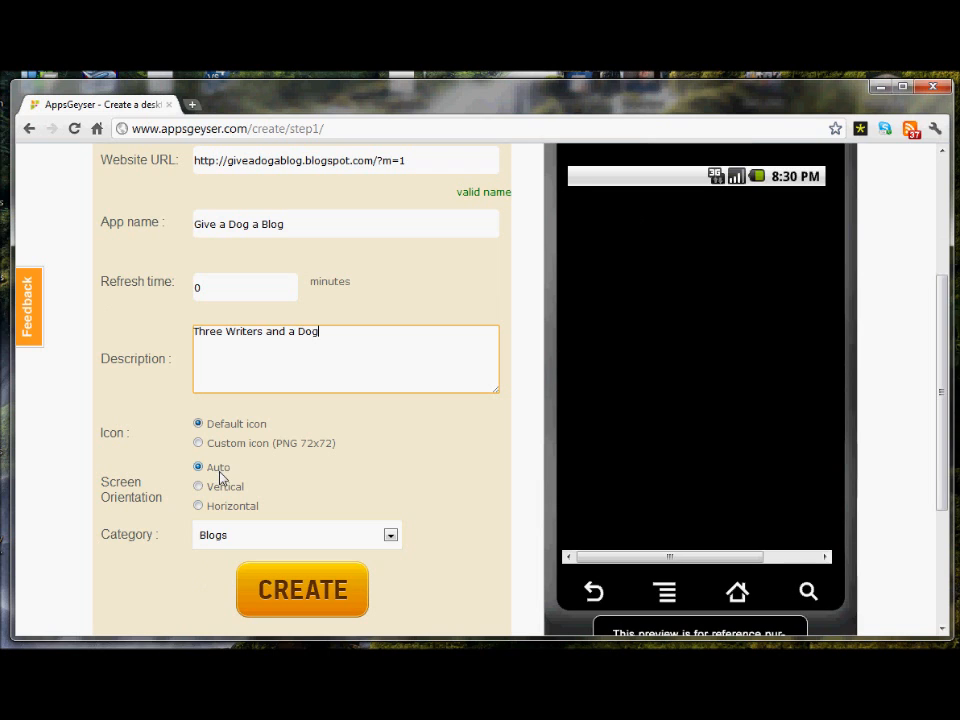
{"action": "mouse_move", "coordinate": [236, 540]}
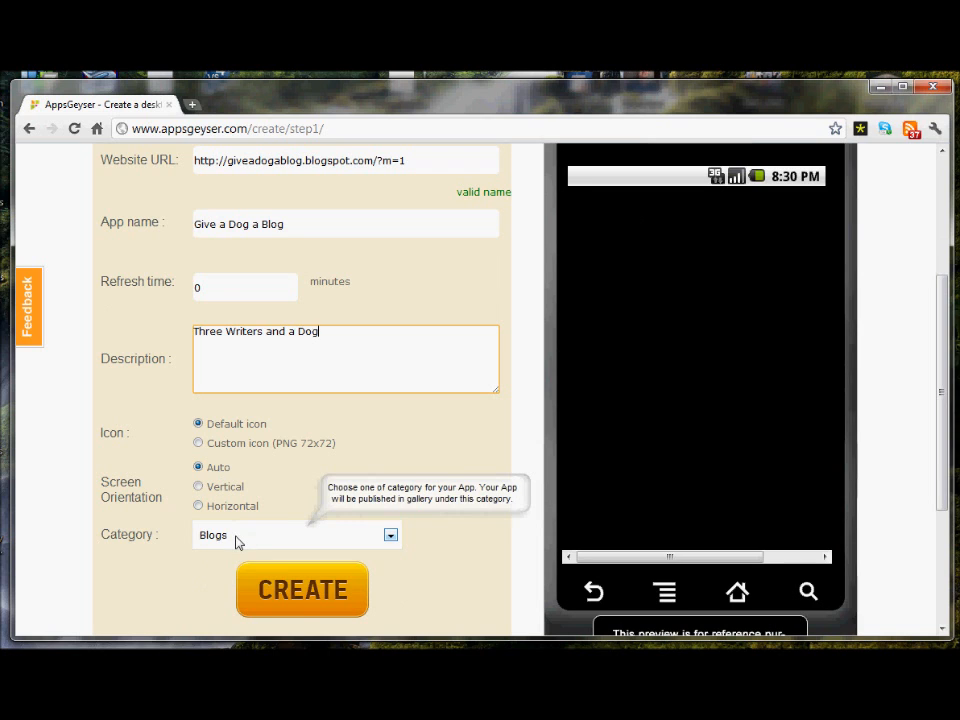
{"action": "left_click", "coordinate": [302, 590]}
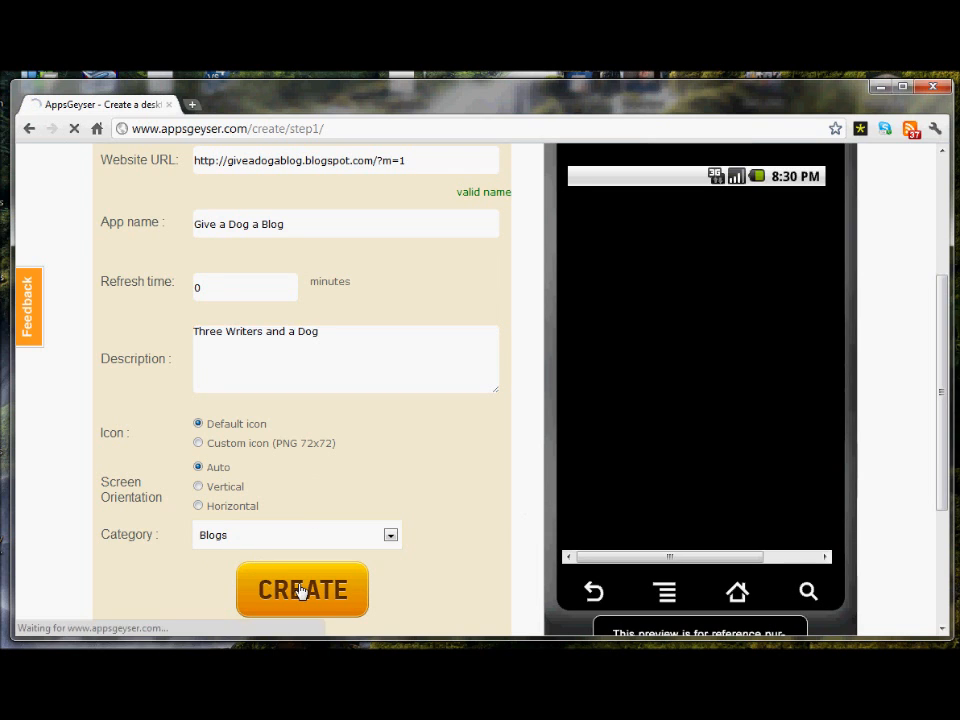
{"action": "left_click", "coordinate": [302, 590]}
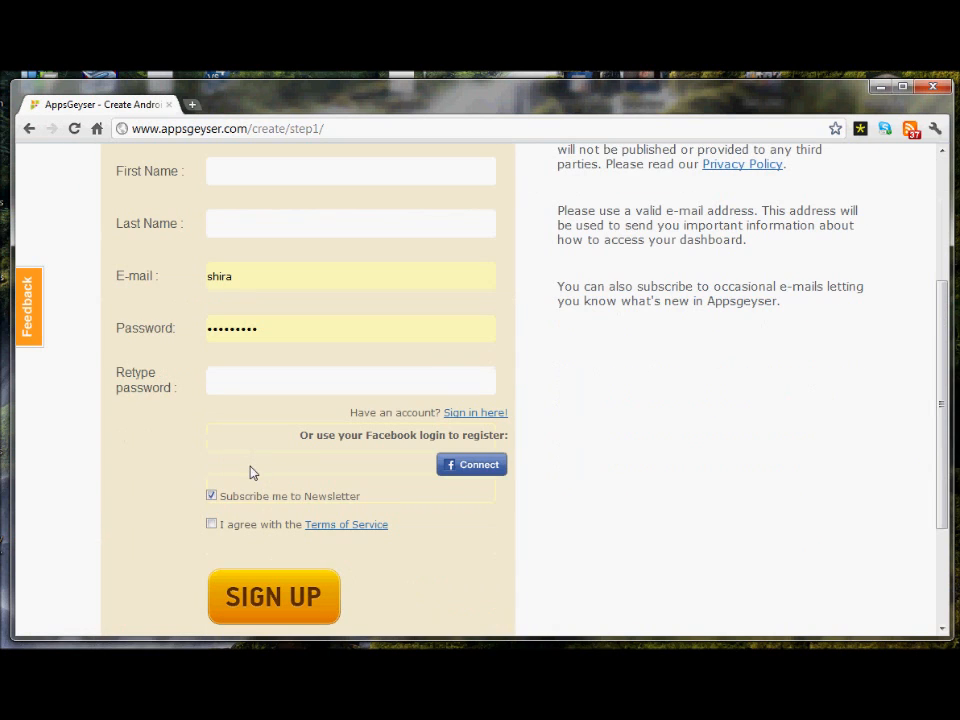
- Sign in with the existing account's login and password to reach the app's dashboard
{"action": "left_click", "coordinate": [476, 412]}
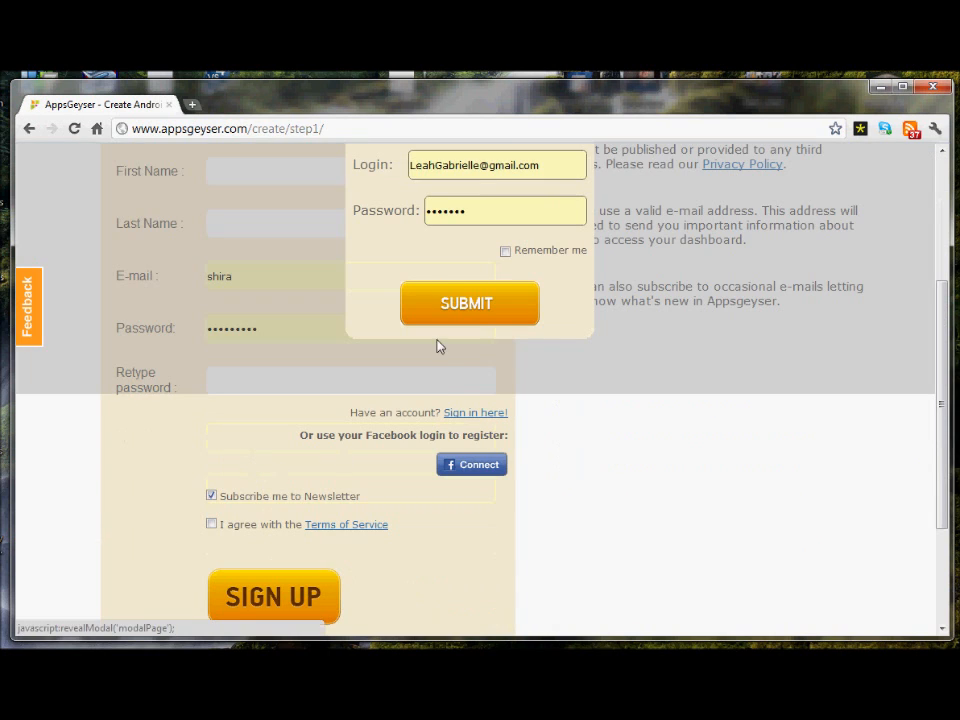
{"action": "left_click", "coordinate": [468, 304]}
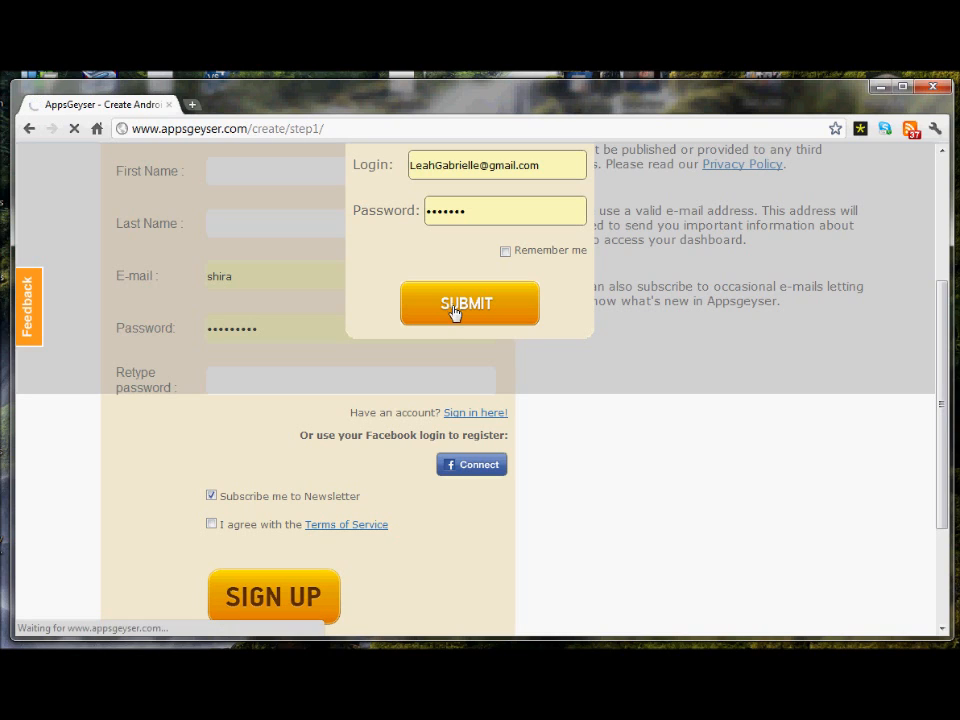
{"action": "left_click", "coordinate": [468, 304]}
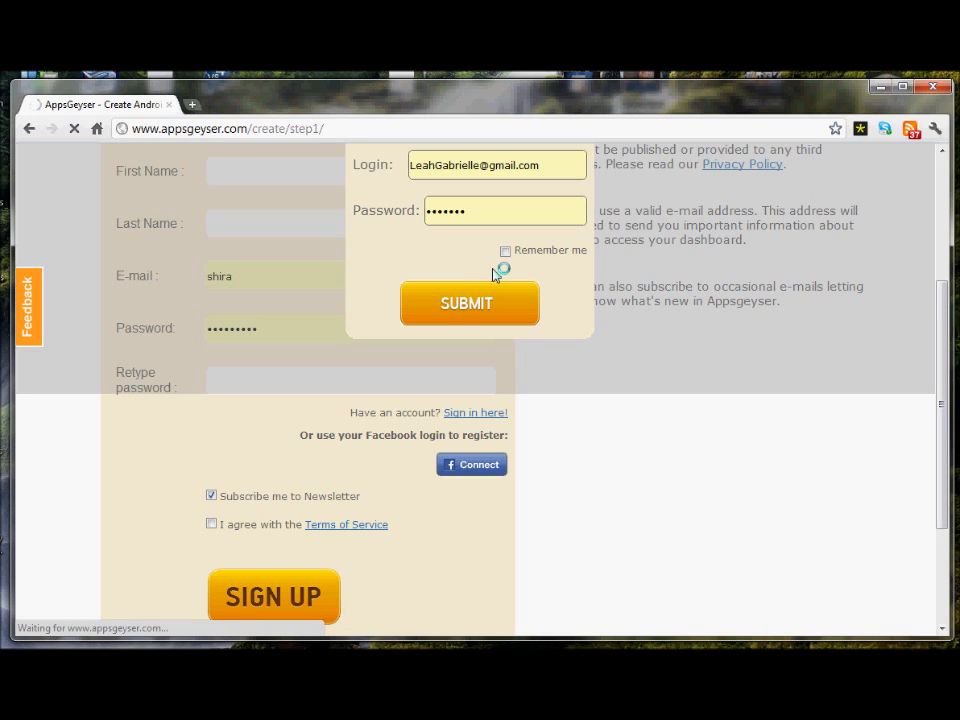
{"action": "mouse_move", "coordinate": [492, 286]}
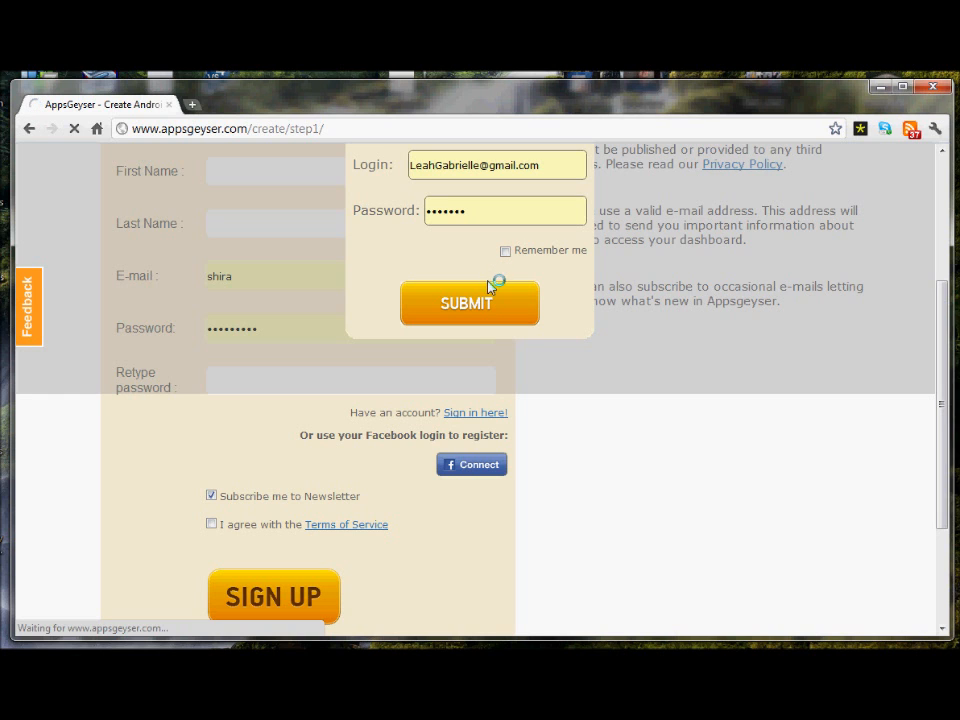
{"action": "left_click", "coordinate": [468, 304]}
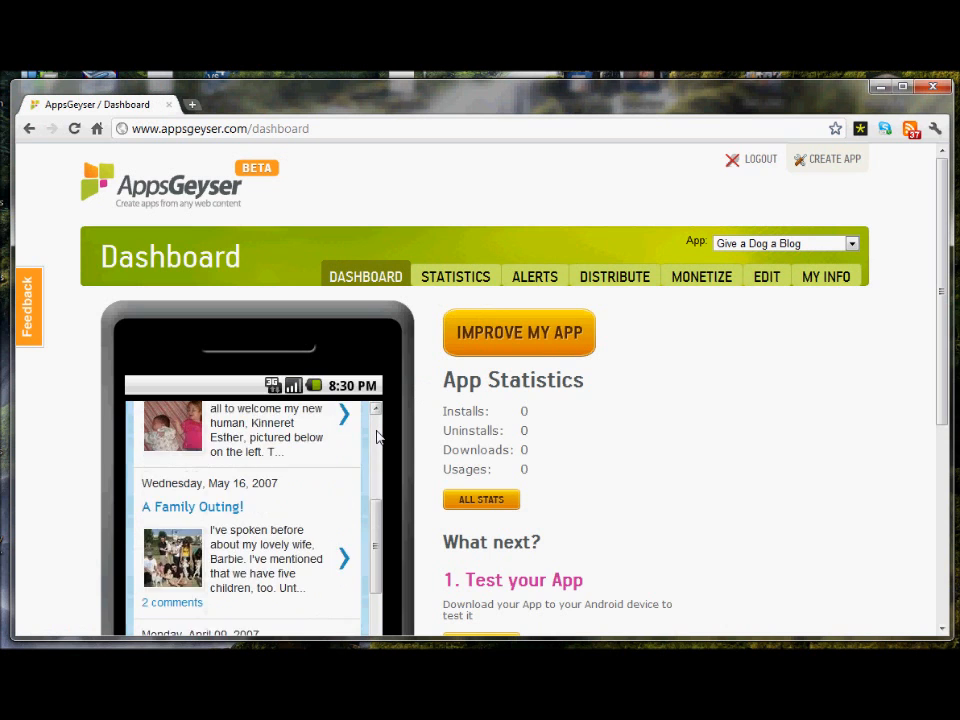
- Scroll the dashboard to see the blog preview, zero App Statistics and the What next? section
{"action": "scroll", "scroll_direction": "up", "scroll_amount": 3}
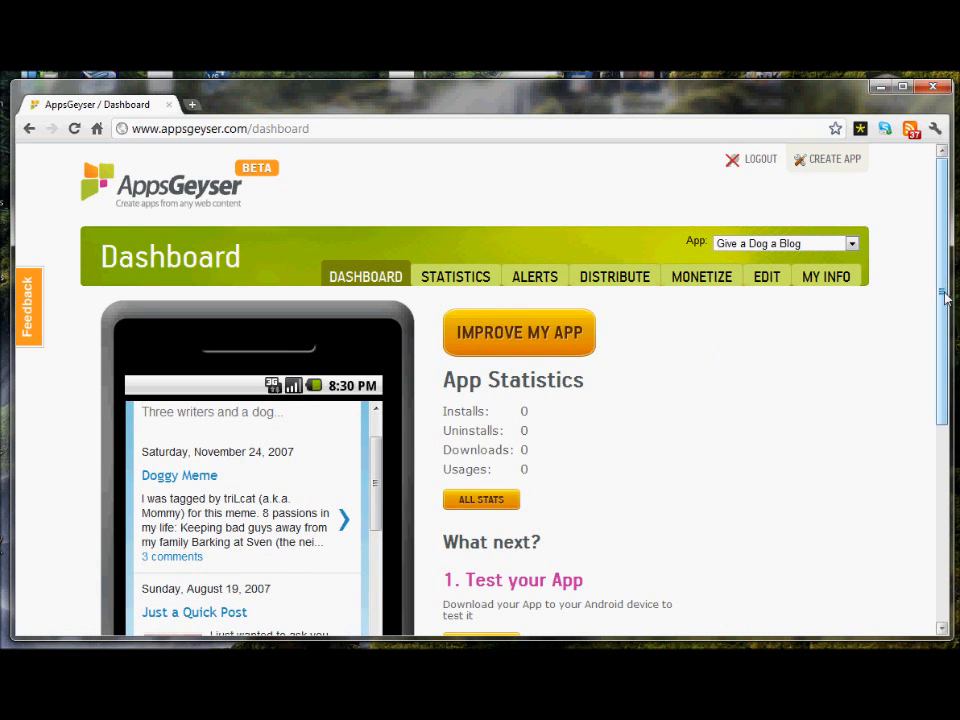
{"action": "scroll", "scroll_direction": "down", "scroll_amount": 3}
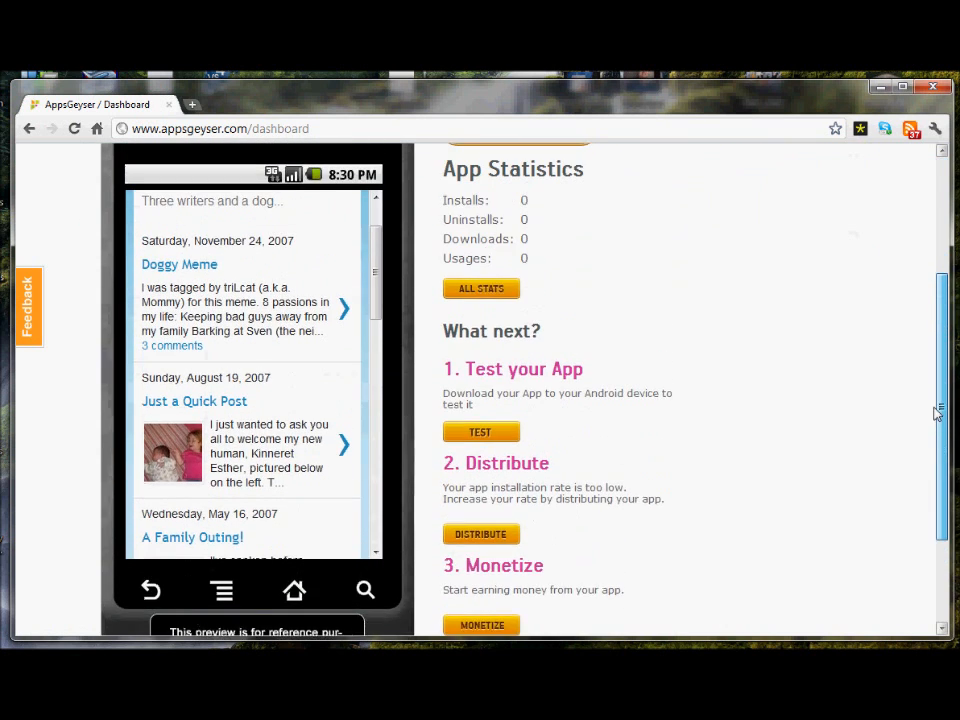
{"action": "scroll", "scroll_direction": "up", "scroll_amount": 3}
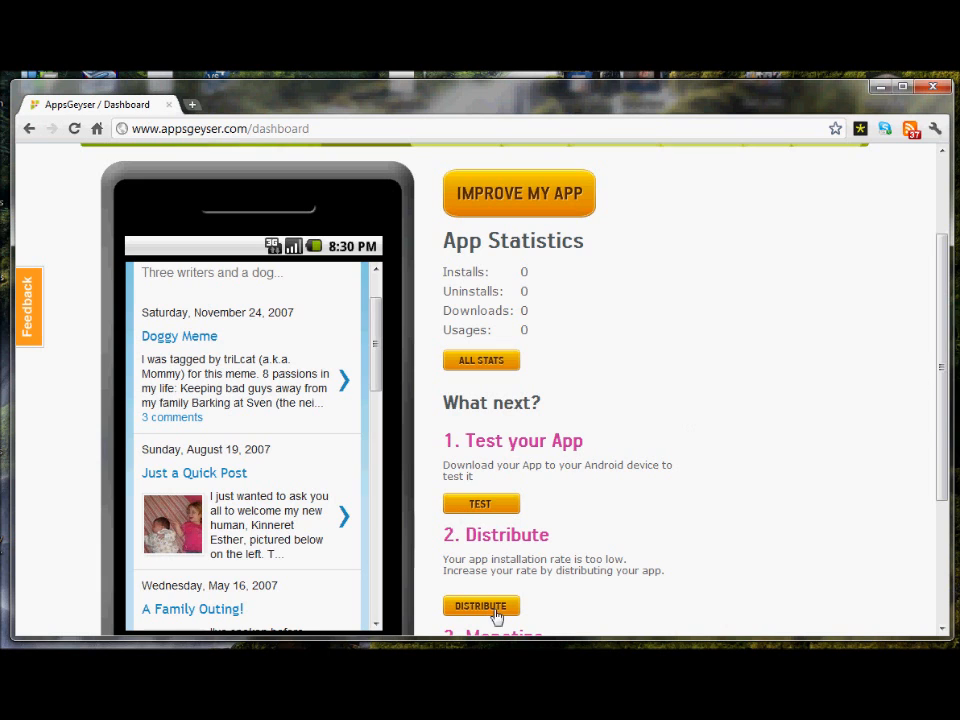
{"action": "scroll", "scroll_direction": "down", "scroll_amount": 3}
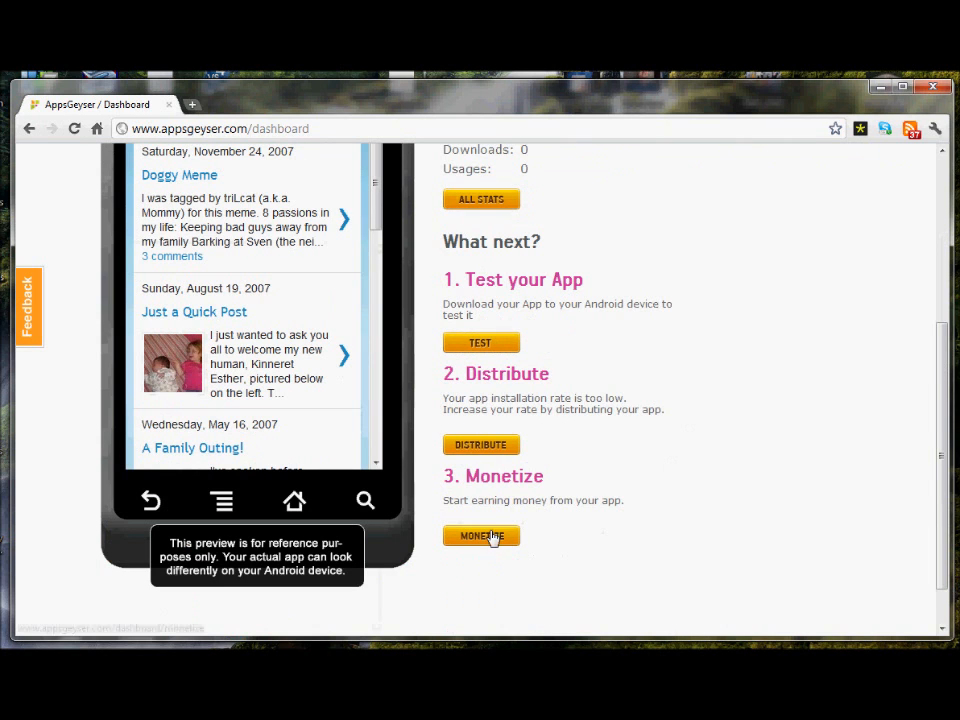
{"action": "scroll", "scroll_direction": "up", "scroll_amount": 3}
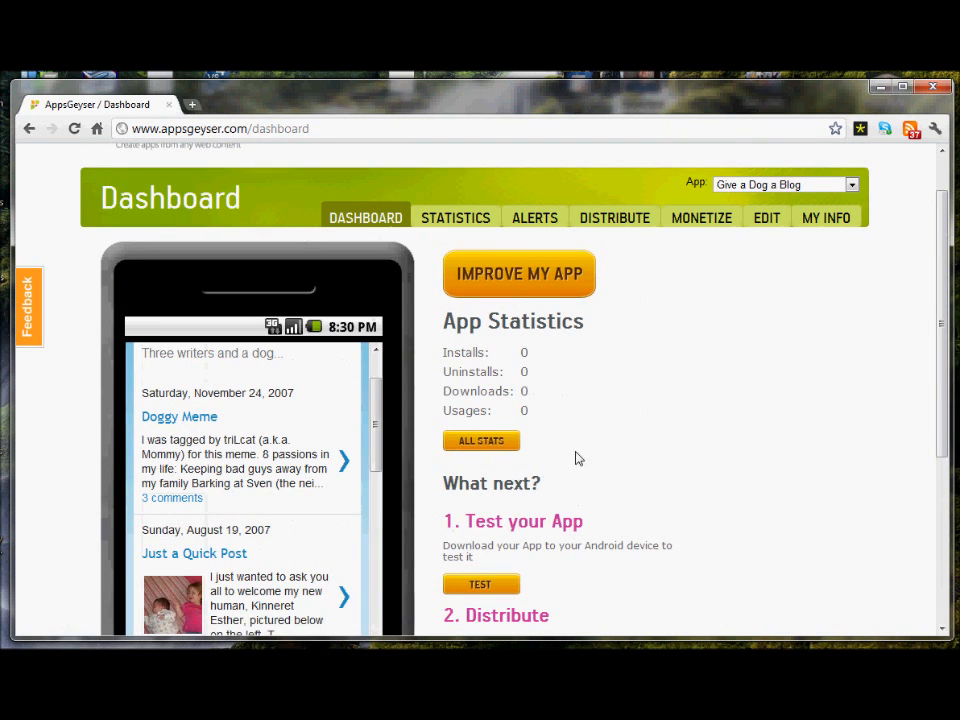
{"action": "mouse_move", "coordinate": [670, 418]}
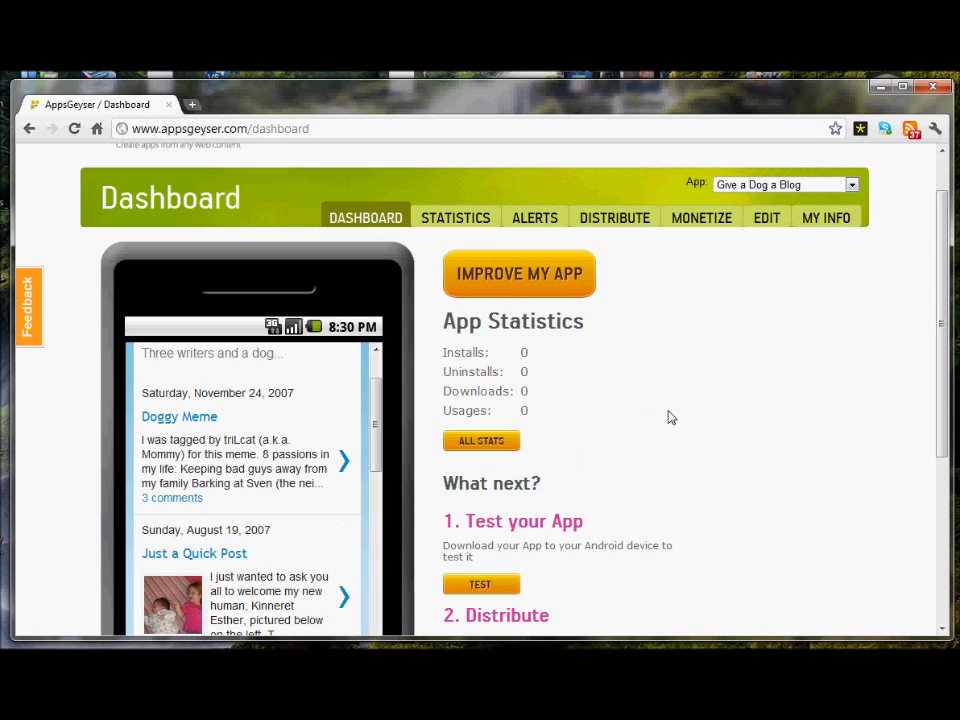